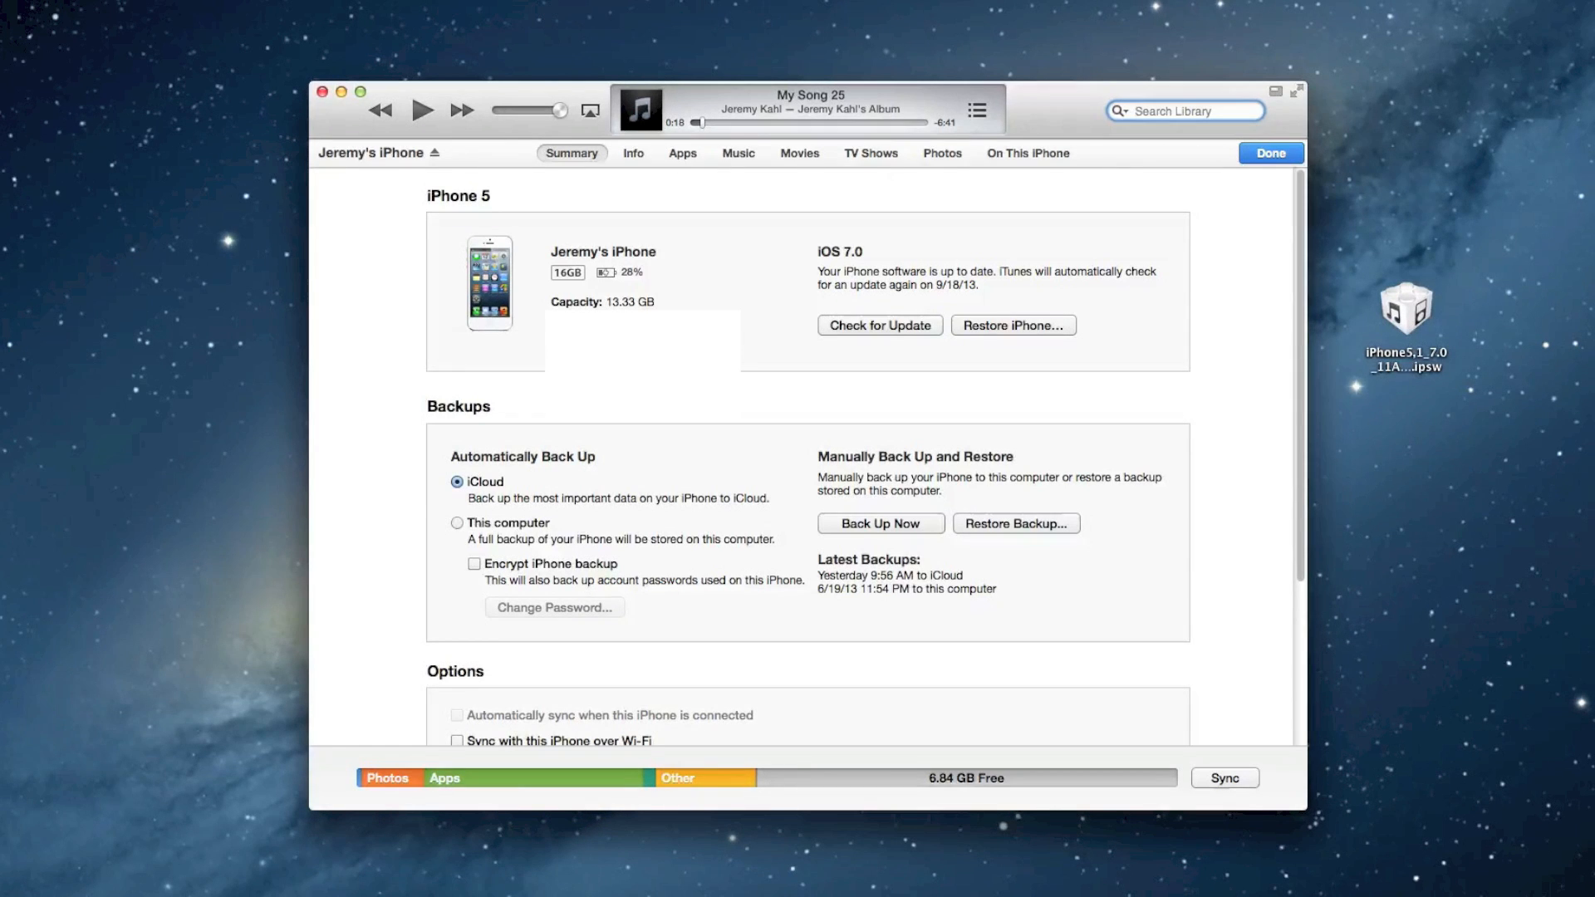
# - Option-click Check for Update on the iPhone Summary page to choose a firmware file
pyautogui.click(1406, 310)
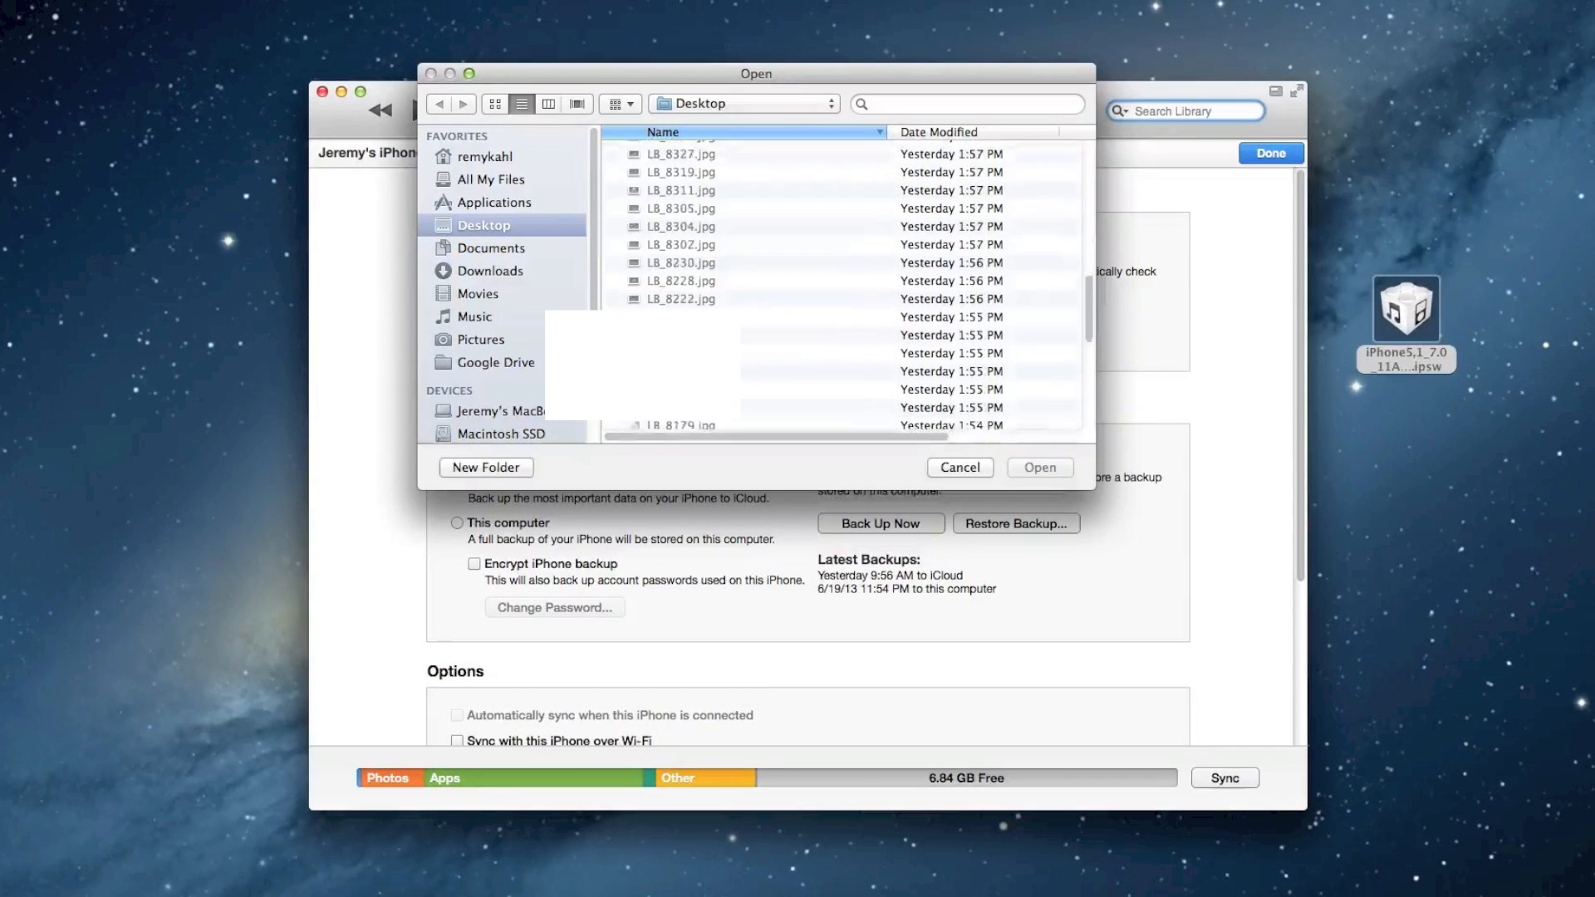
# - Load 'iPhone5,1 7.0 Restore.ipsw' from the Desktop as the update firmware
pyautogui.click(832, 383)
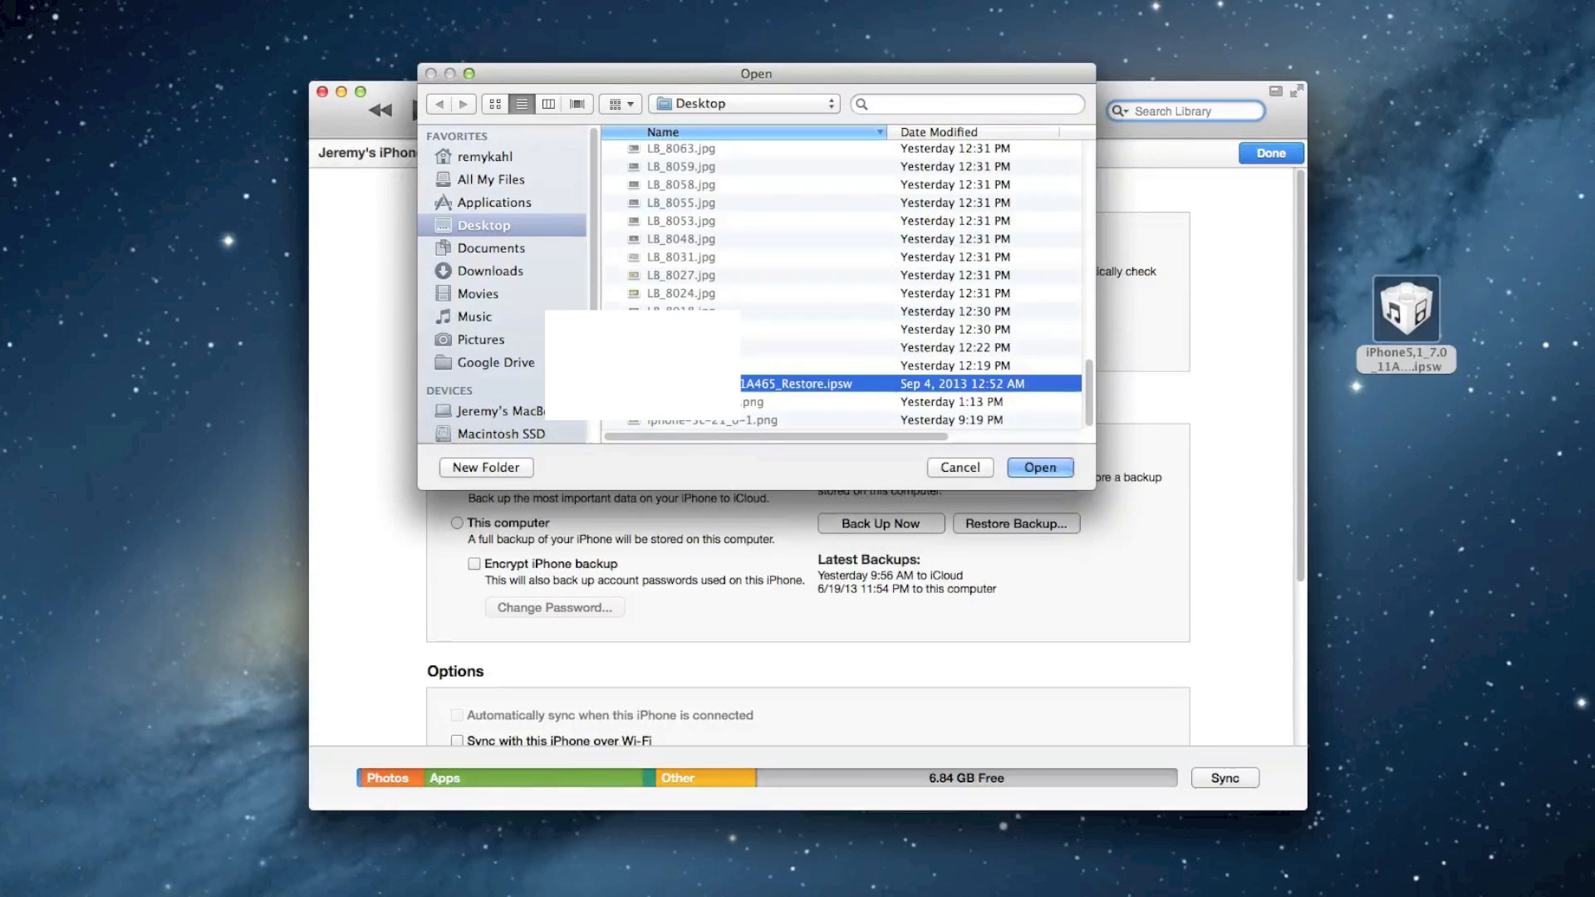
pyautogui.click(1039, 466)
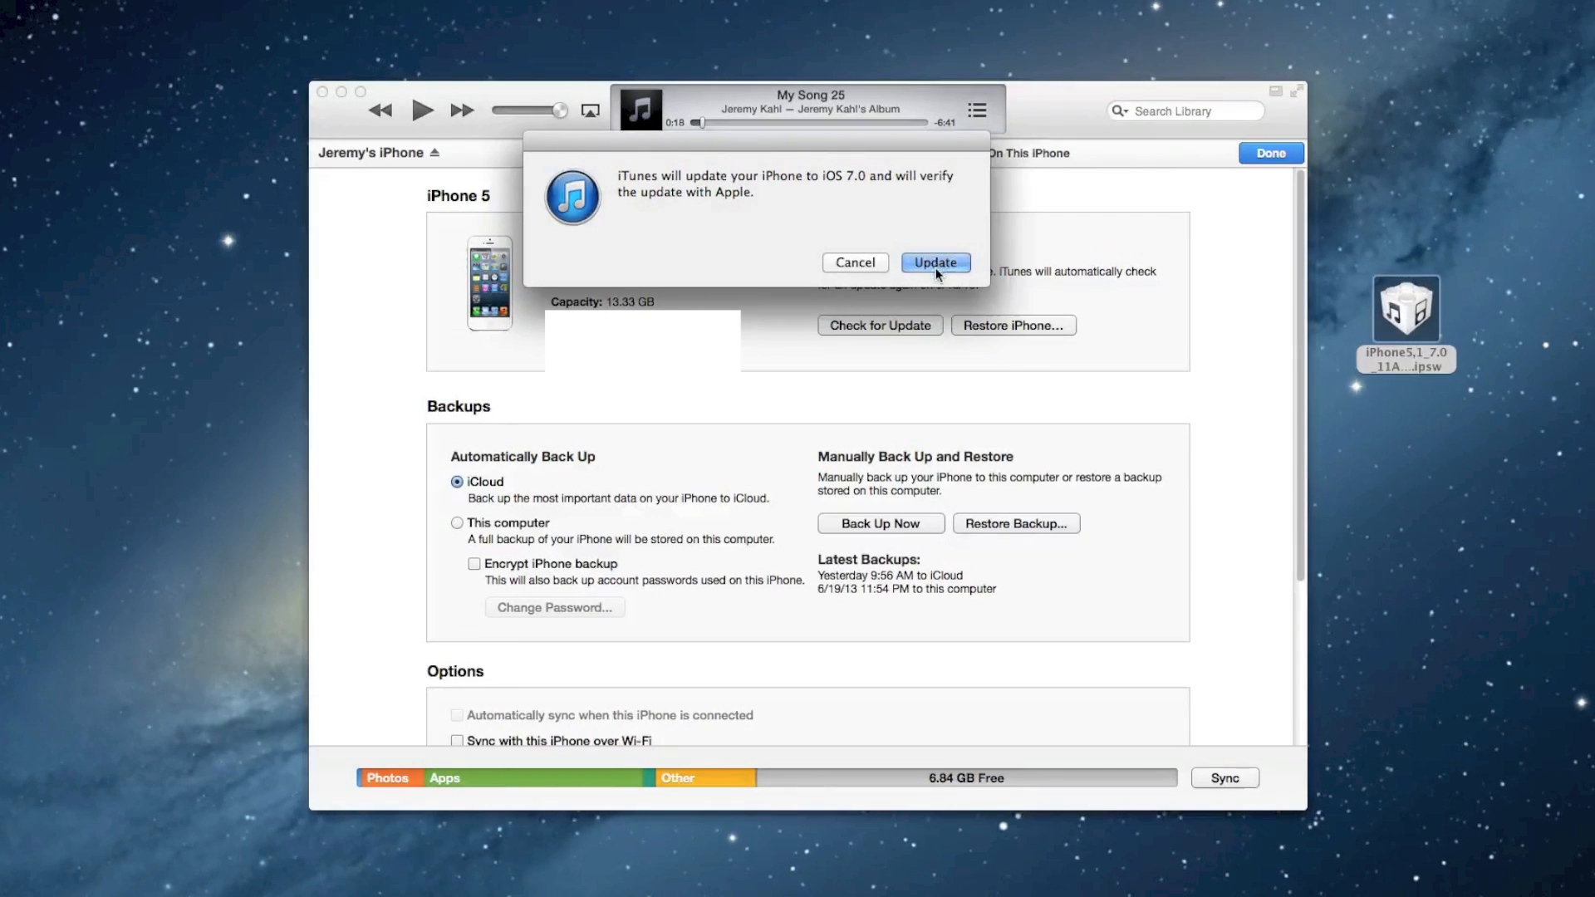
pyautogui.click(934, 262)
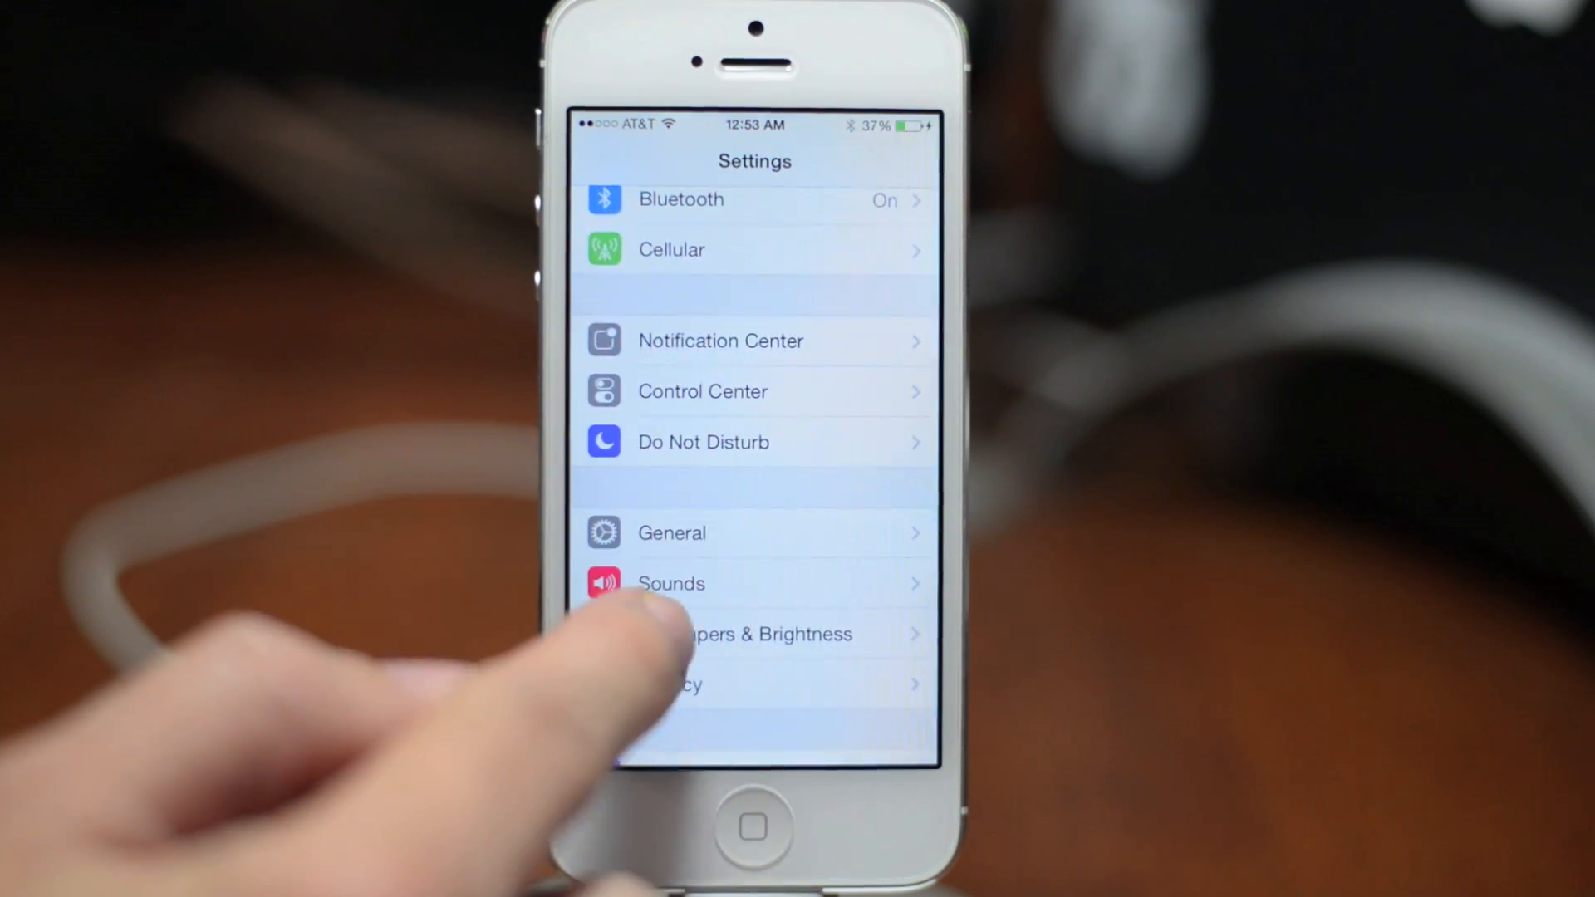
# - Open Wallpapers & Brightness in the iPhone's iOS 7 Settings
pyautogui.click(762, 634)
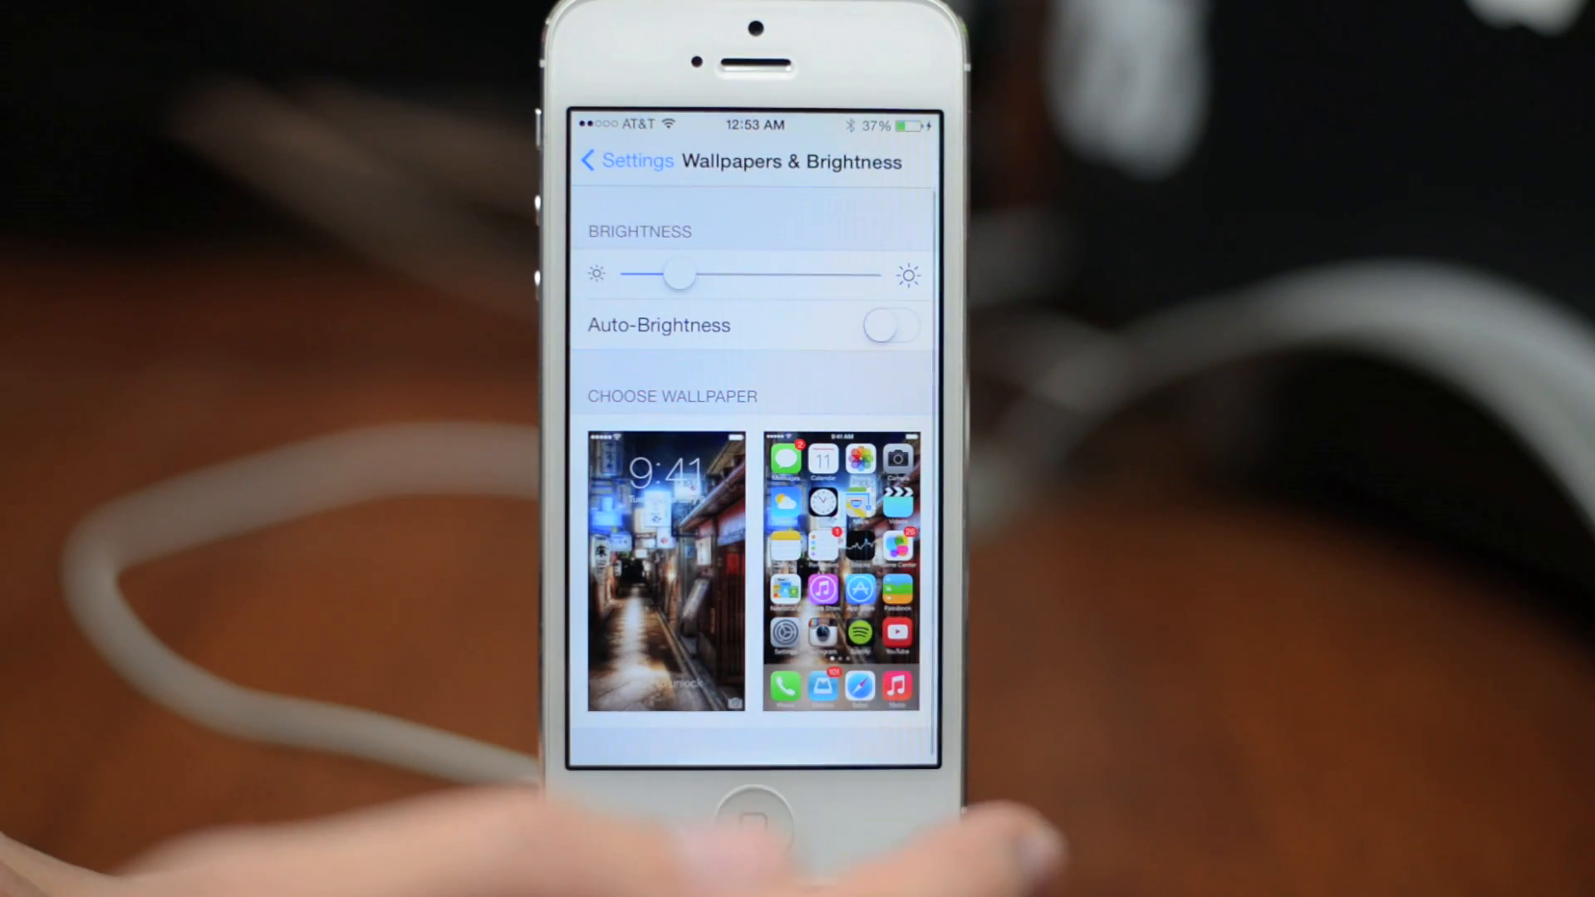